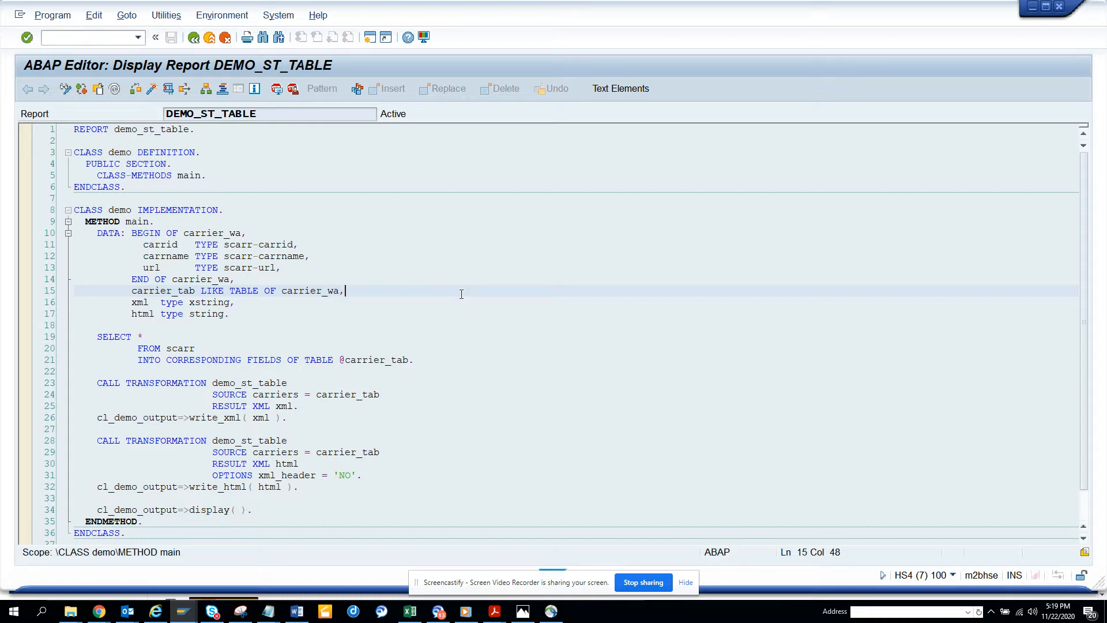
Execute report DEMO_ST_TABLE so the output window shows the carrier table as HTML markup
double_click(211, 113)
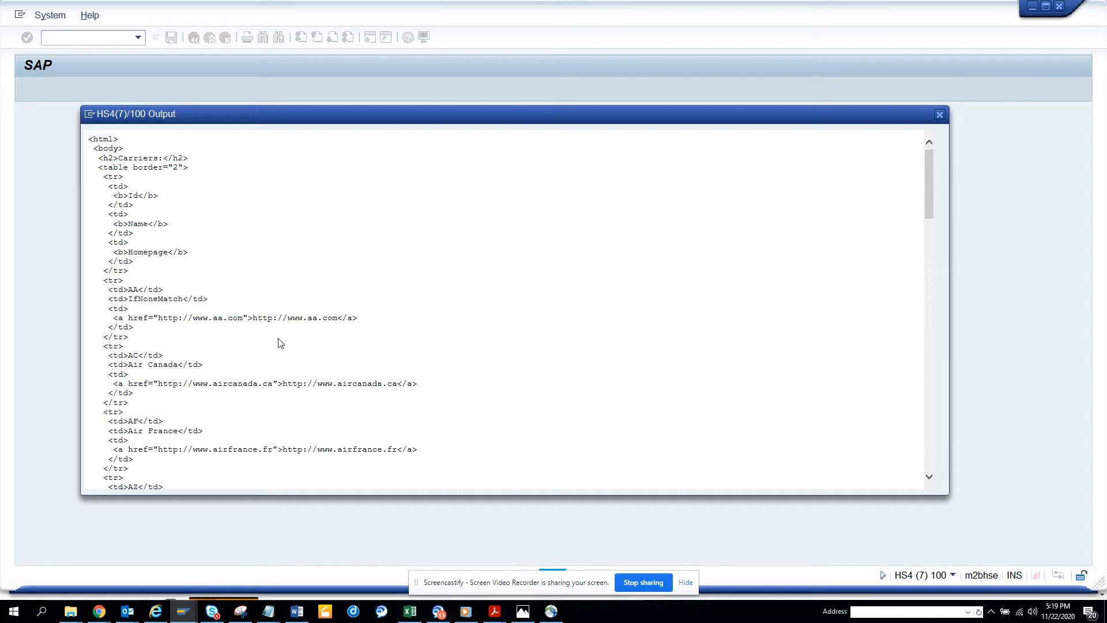
Scroll to the end of the markup to reveal the rendered Carriers table with IDs, names and homepage links
scroll("down", 3)
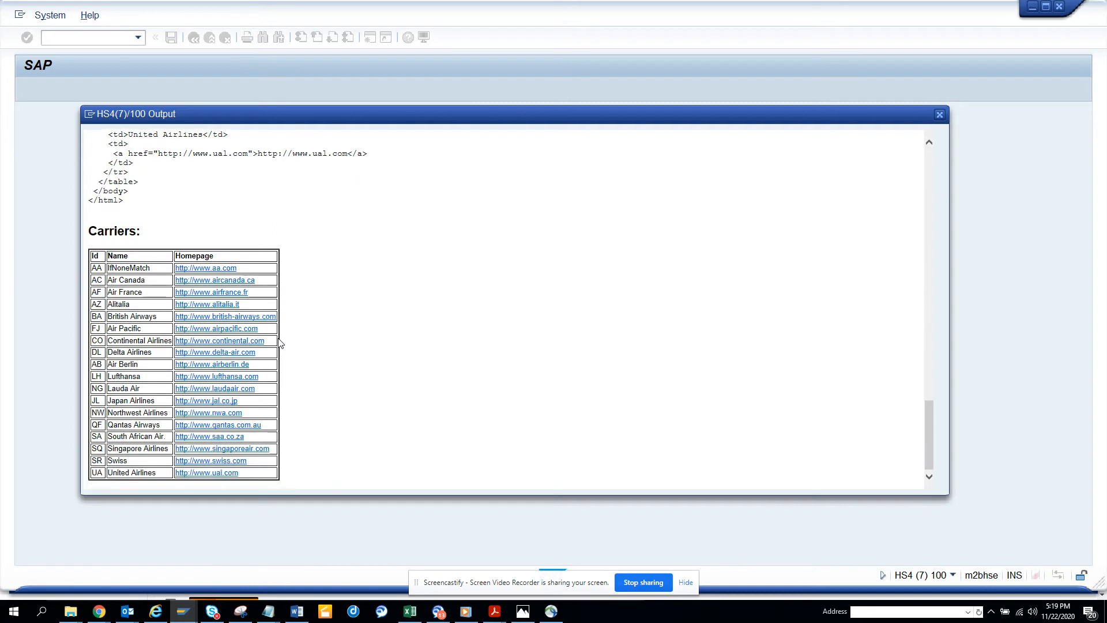
mouse_move(191, 247)
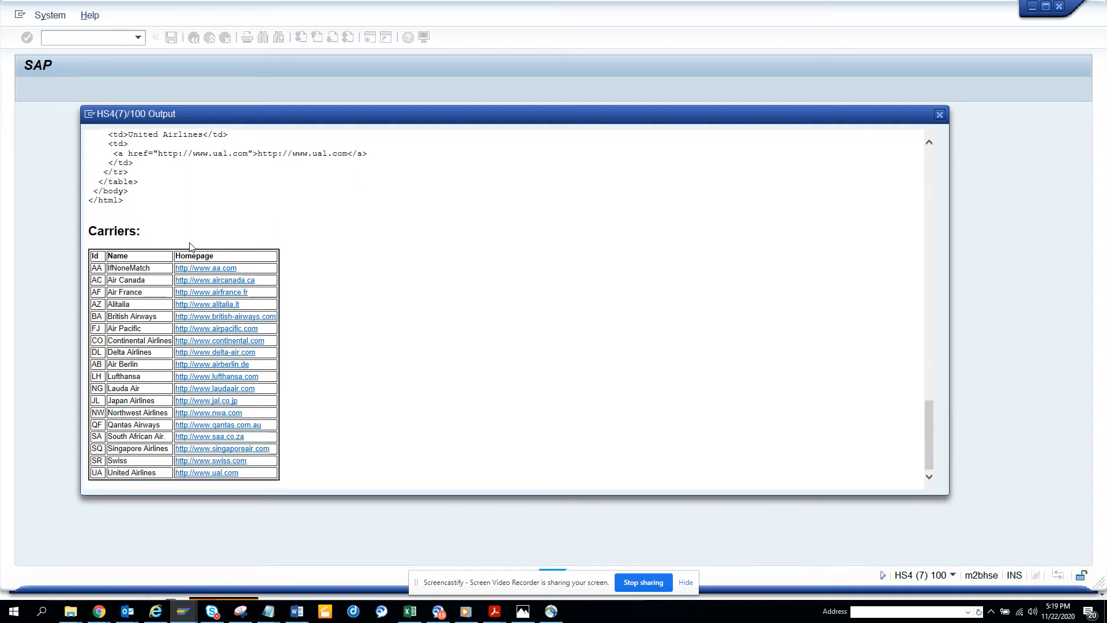
mouse_move(625, 345)
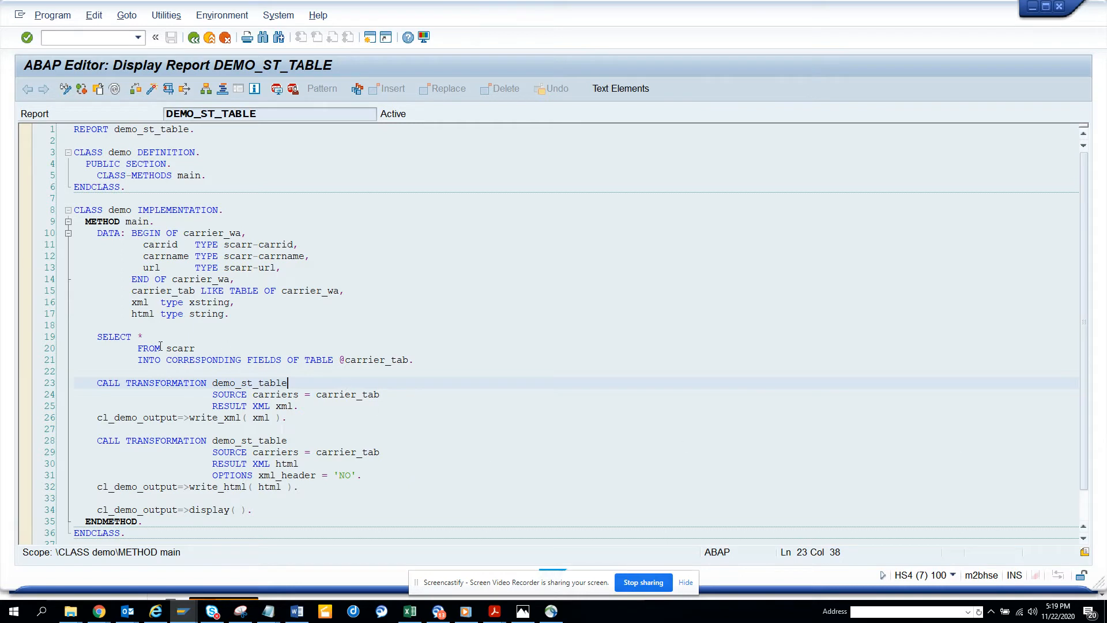
mouse_move(251, 371)
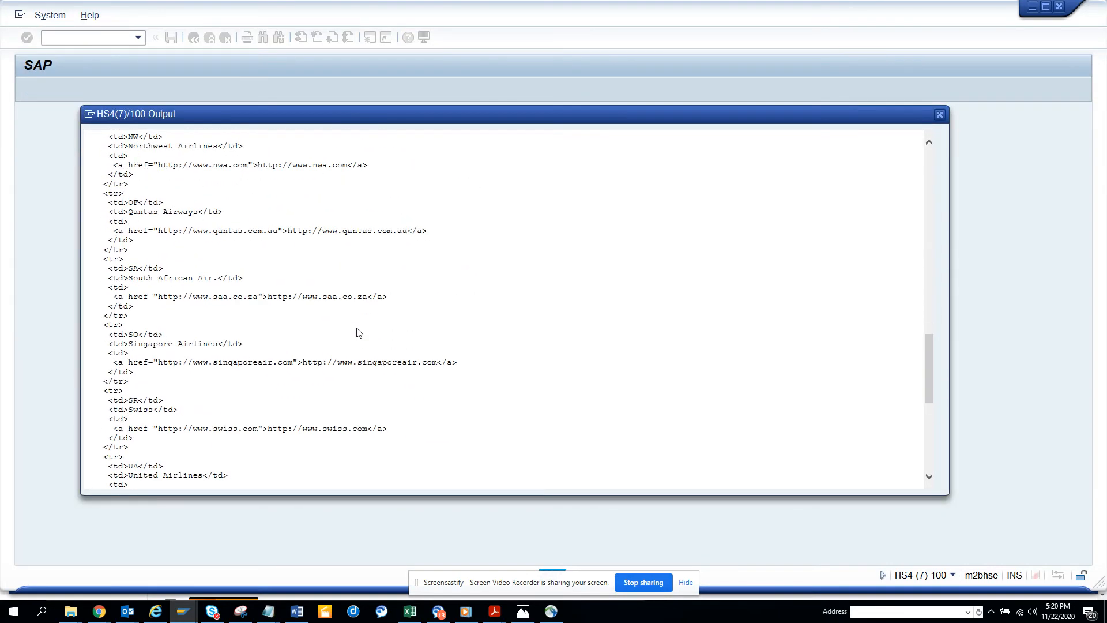
Scroll through the generated HTML to the Carriers heading and Id, Name, Homepage header row
scroll("down", 3)
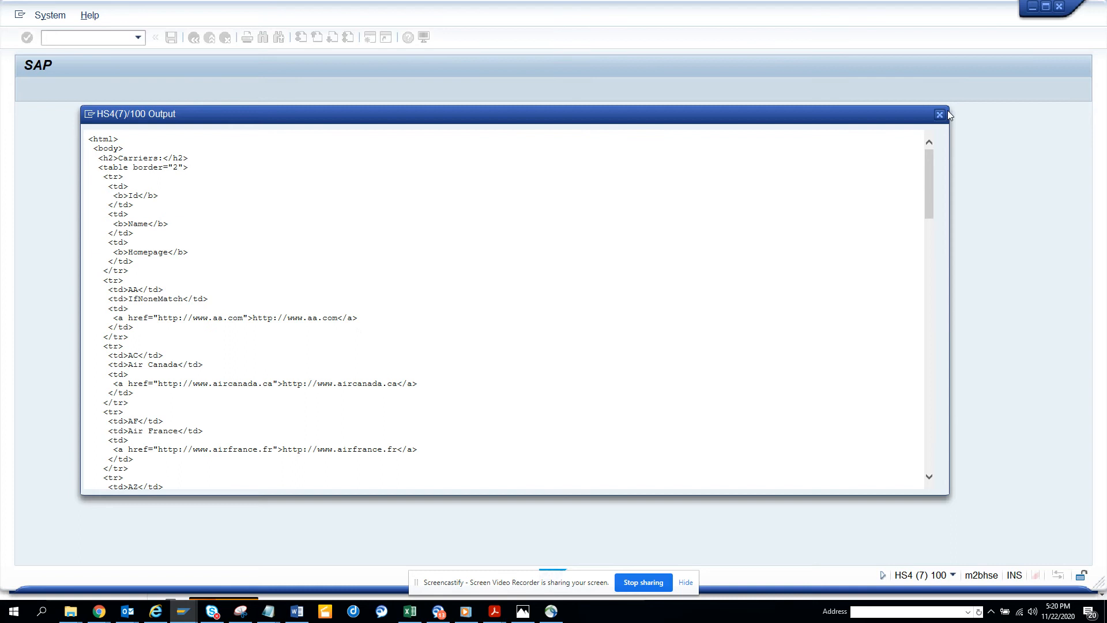
Close the report output window to return to the DEMO_ST_TABLE source code
left_click(940, 114)
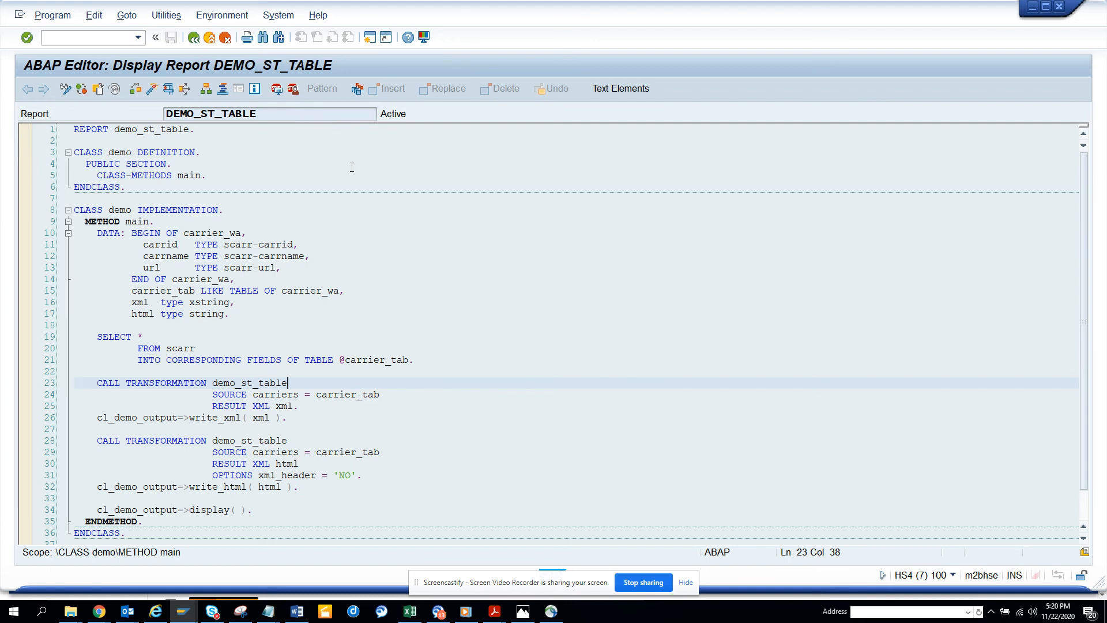
mouse_move(544, 384)
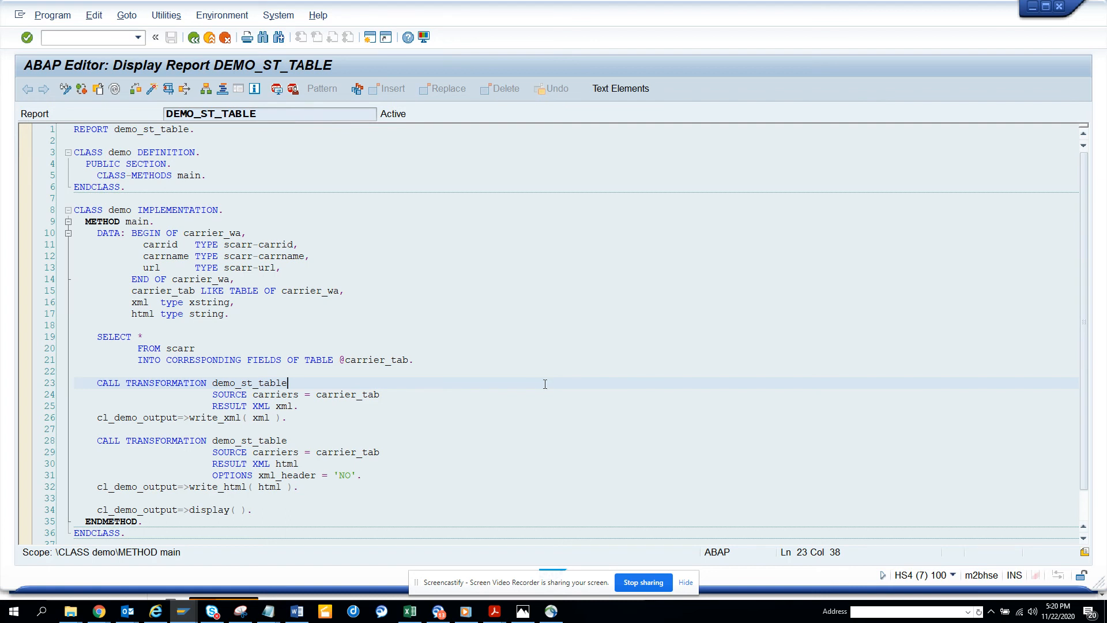